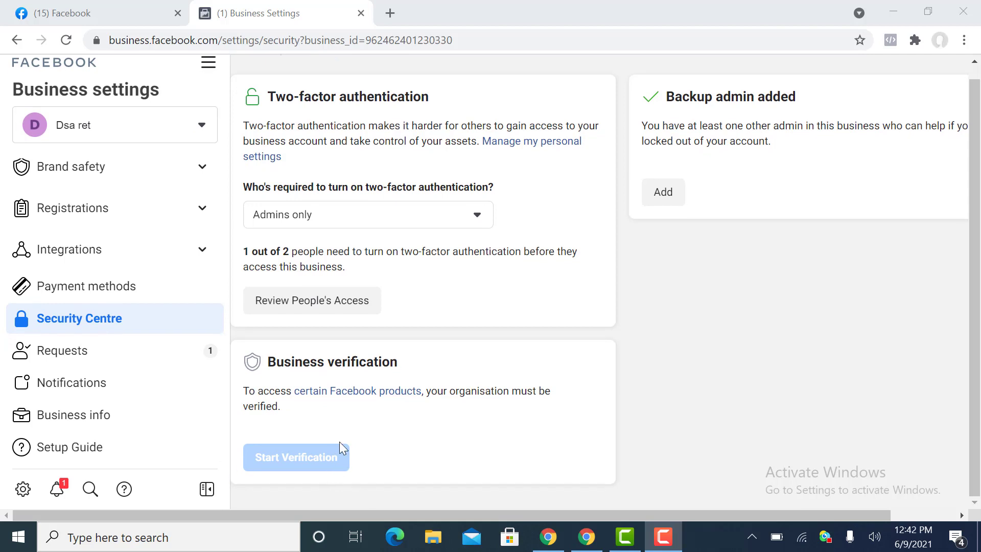
{"action": "mouse_move", "coordinate": [325, 470]}
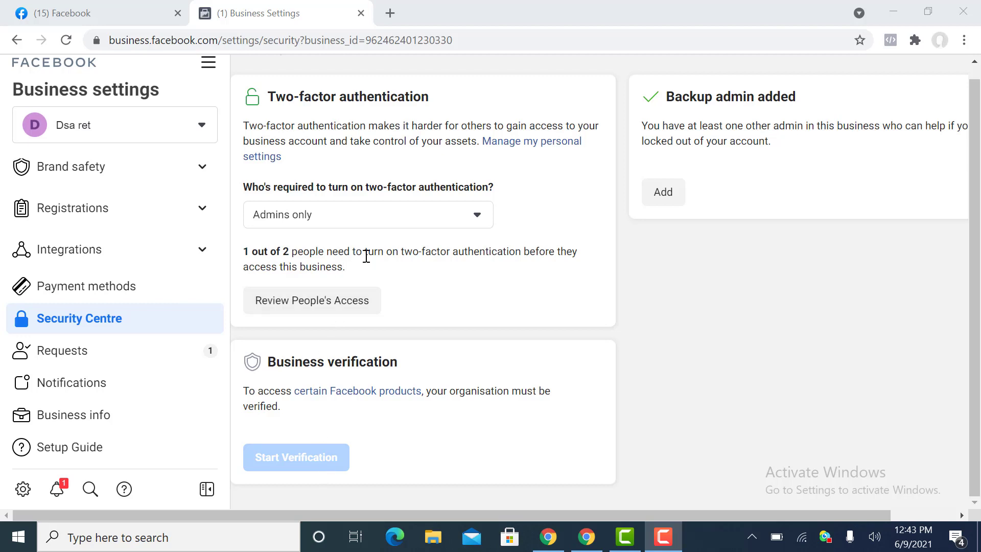
{"action": "mouse_move", "coordinate": [265, 426]}
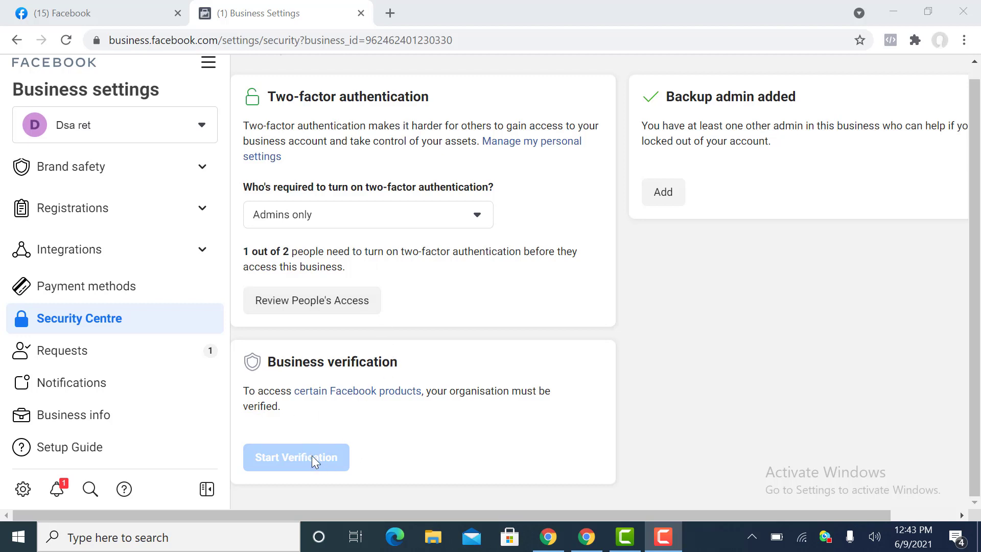
{"action": "mouse_move", "coordinate": [405, 122]}
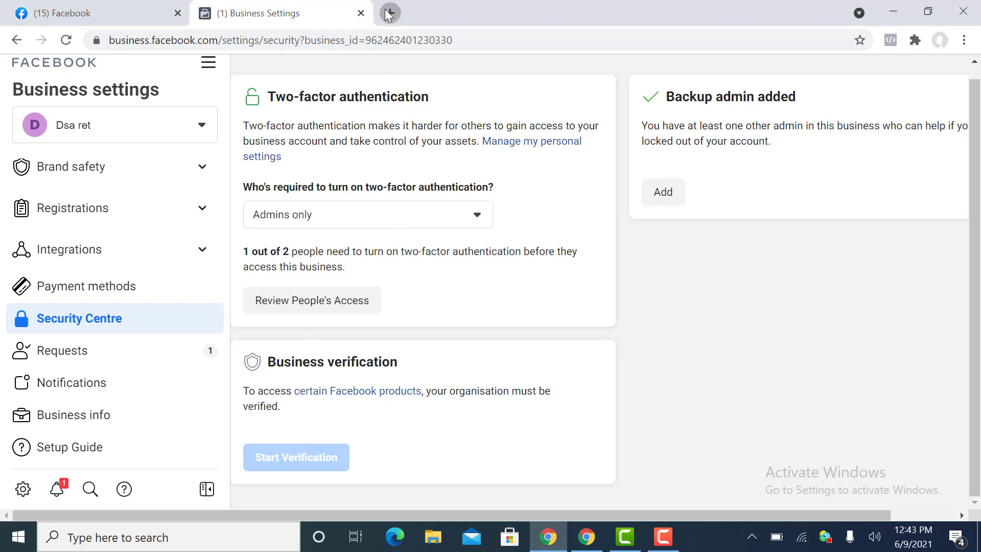
Load developers.facebook.com in a new Chrome tab.
{"action": "left_click", "coordinate": [389, 12]}
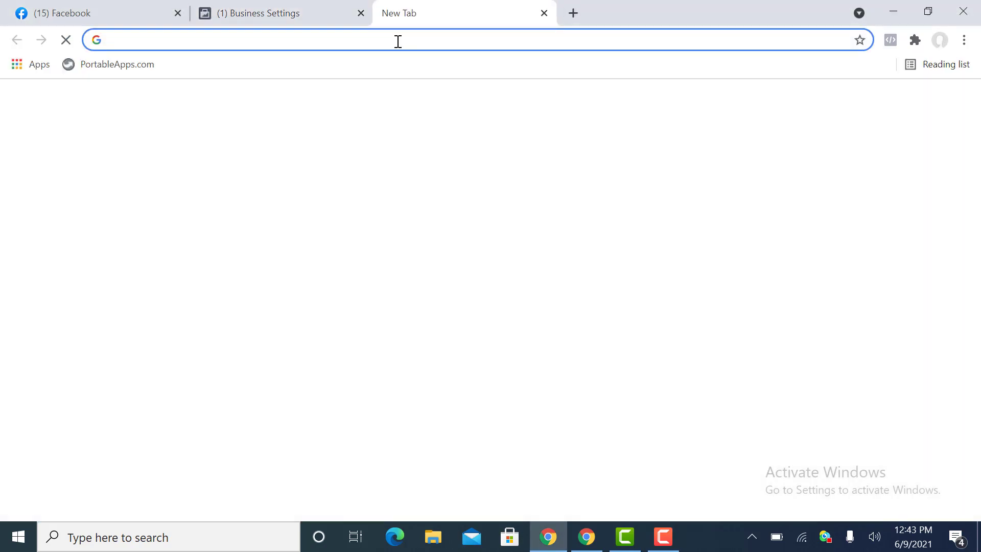
{"action": "type", "text": "developers.facebook.com"}
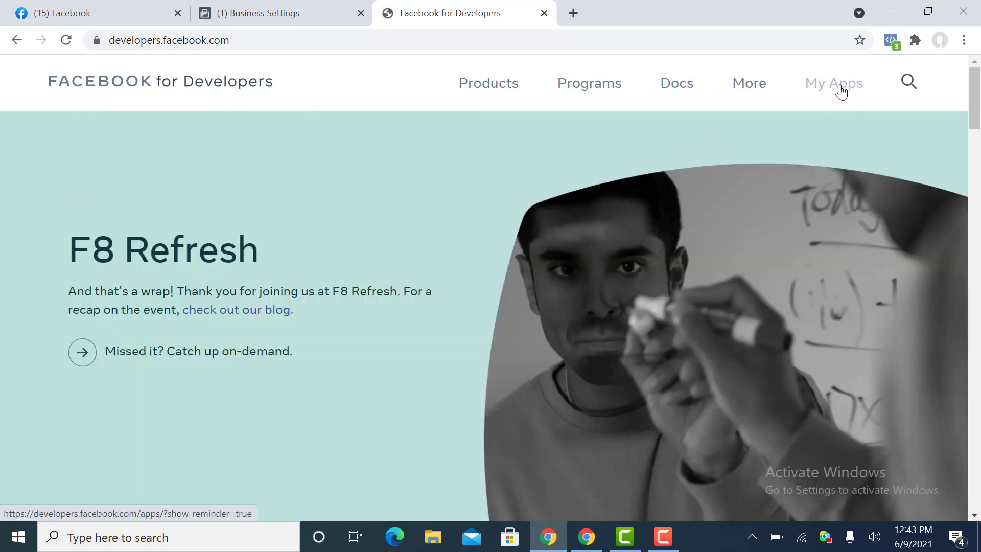
Go to My Apps to see the Interest App listing.
{"action": "left_click", "coordinate": [832, 83]}
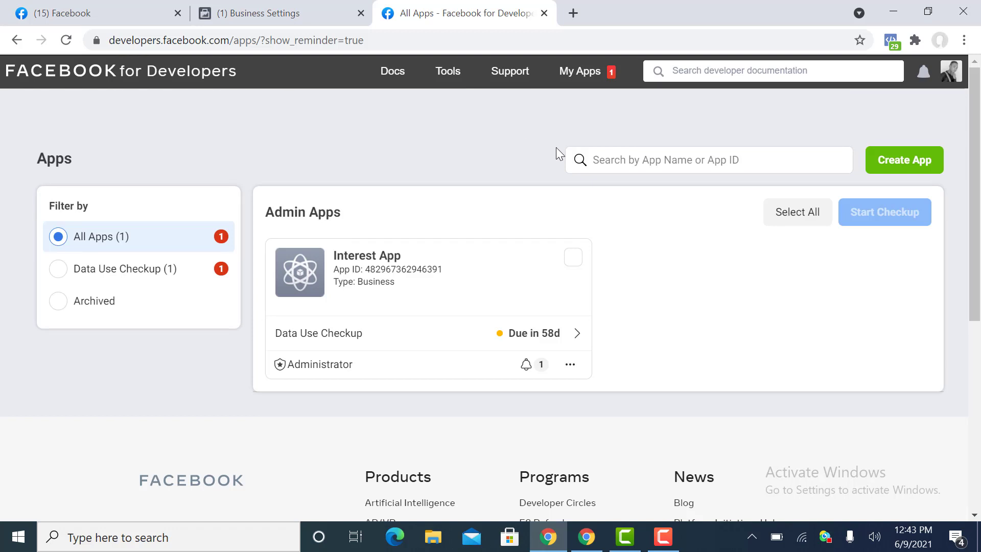
{"action": "mouse_move", "coordinate": [535, 161]}
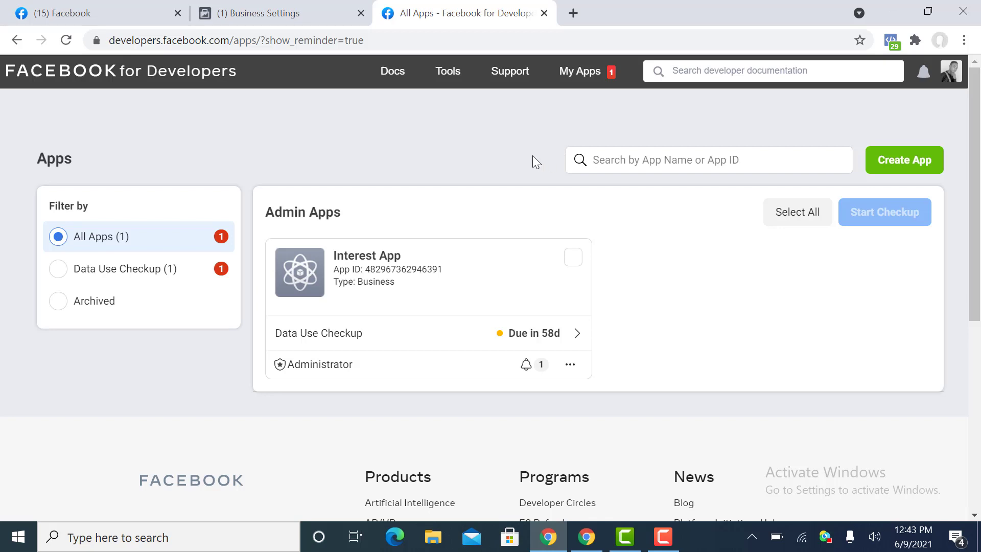
{"action": "mouse_move", "coordinate": [530, 73]}
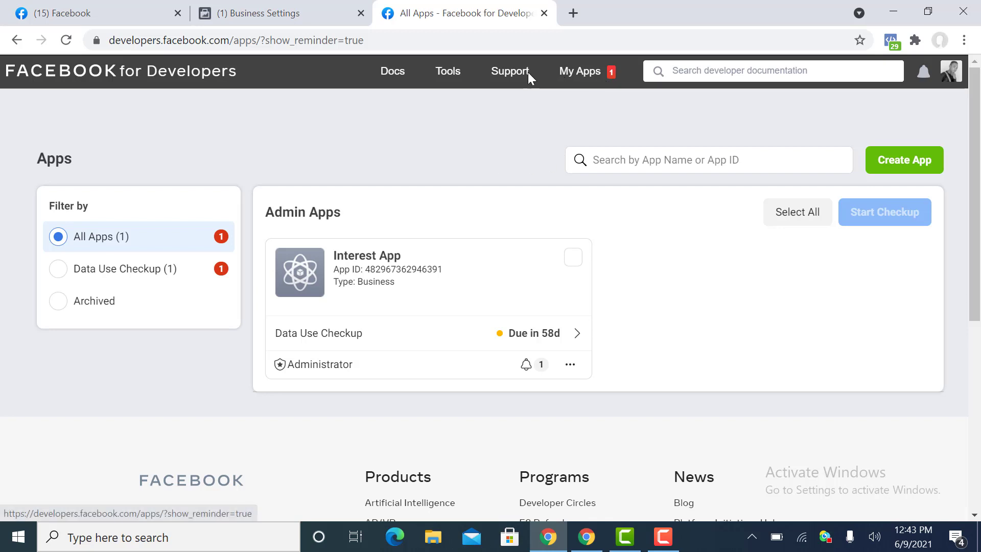
{"action": "left_click", "coordinate": [448, 70]}
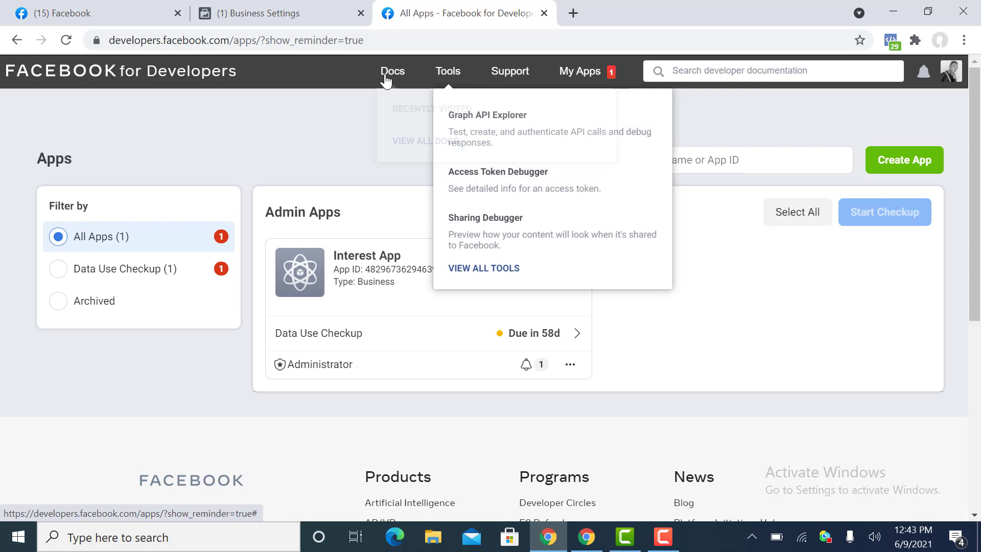
{"action": "mouse_move", "coordinate": [509, 70]}
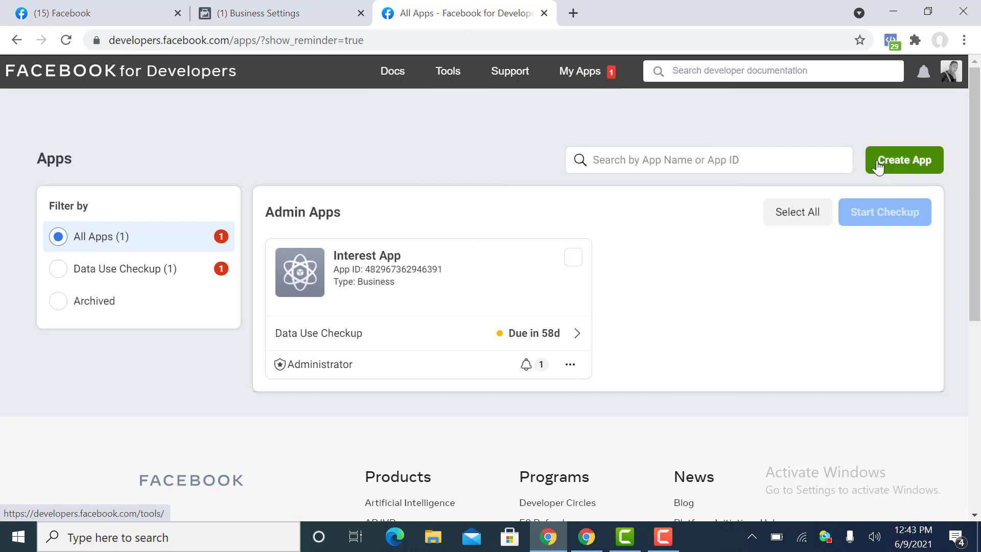
Begin a new app, choose the Business type and continue to the details form.
{"action": "left_click", "coordinate": [903, 159]}
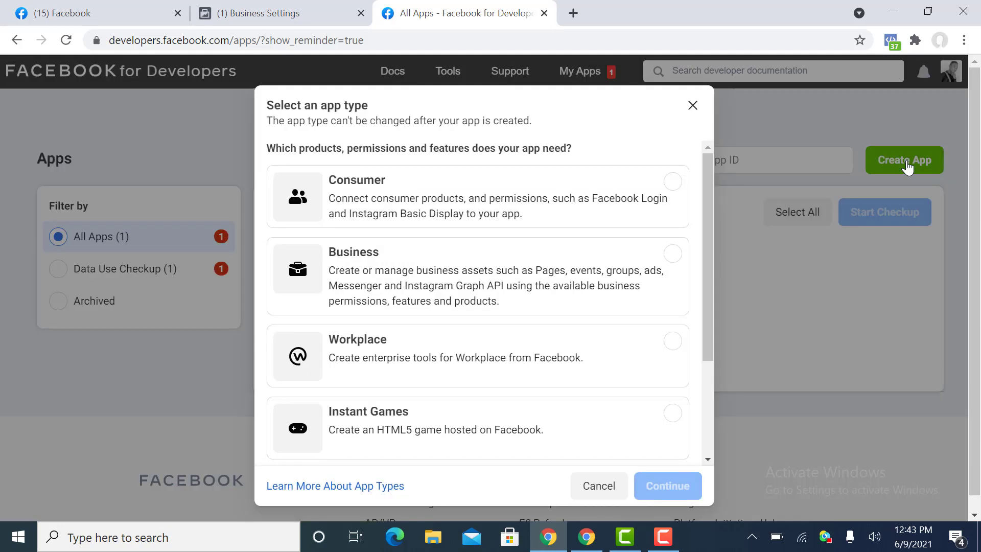
{"action": "mouse_move", "coordinate": [365, 294]}
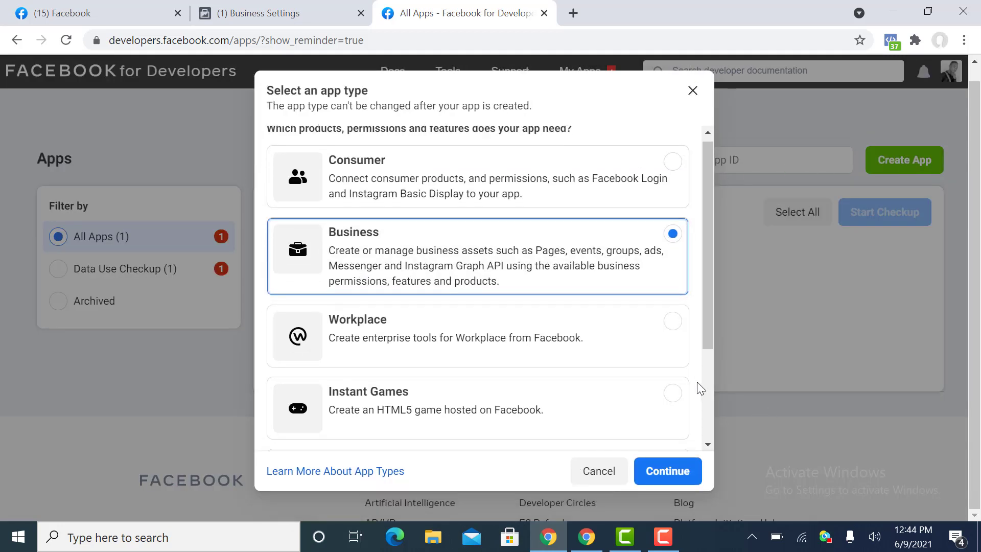
{"action": "scroll", "scroll_direction": "down", "scroll_amount": 3}
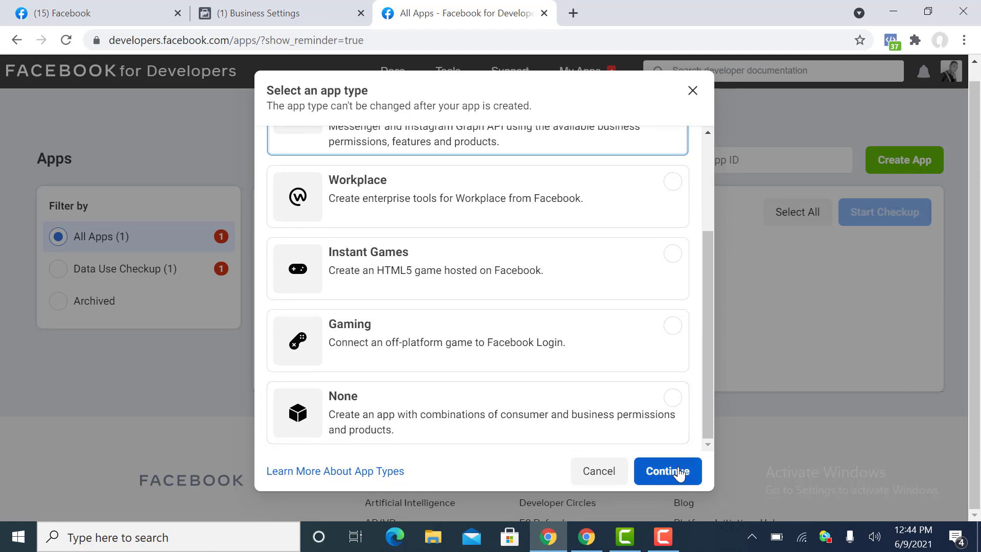
{"action": "left_click", "coordinate": [668, 471]}
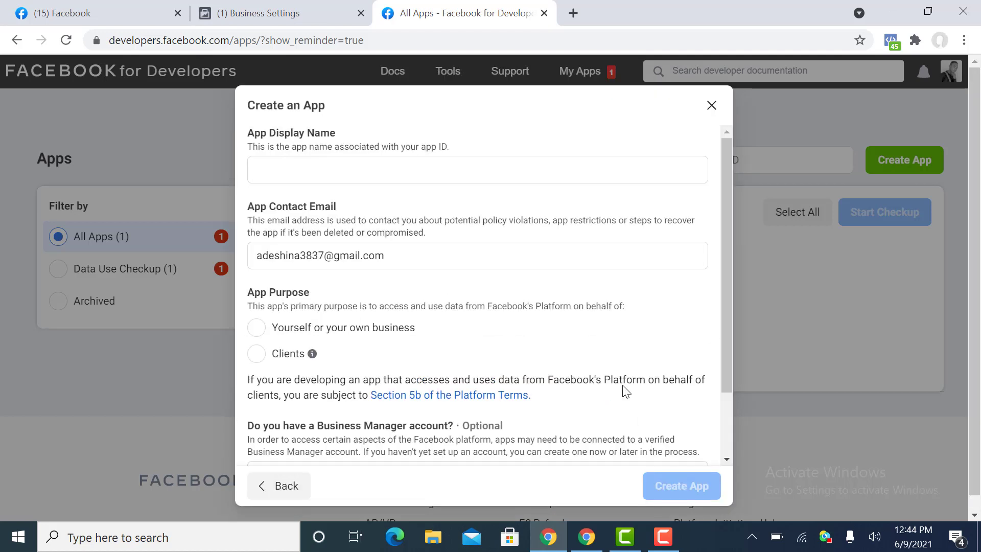
Enter 'Dsa ret' as the app display name.
{"action": "left_click", "coordinate": [477, 170]}
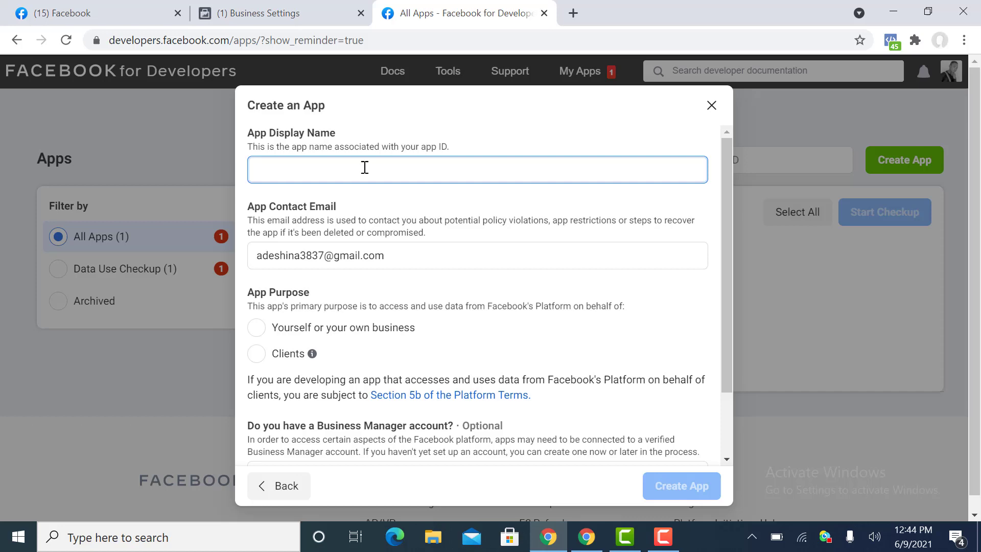
{"action": "left_click", "coordinate": [256, 14]}
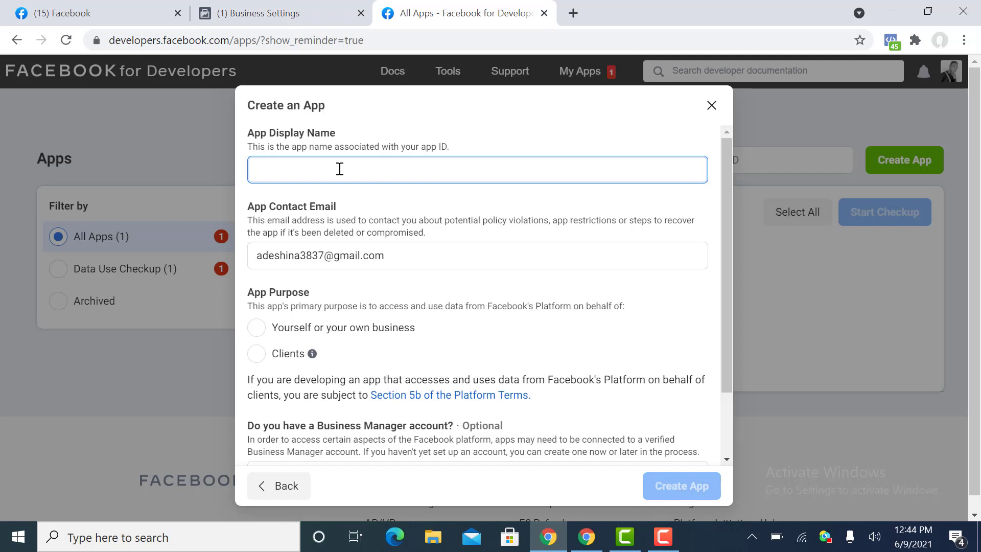
{"action": "type", "text": "Dsa R"}
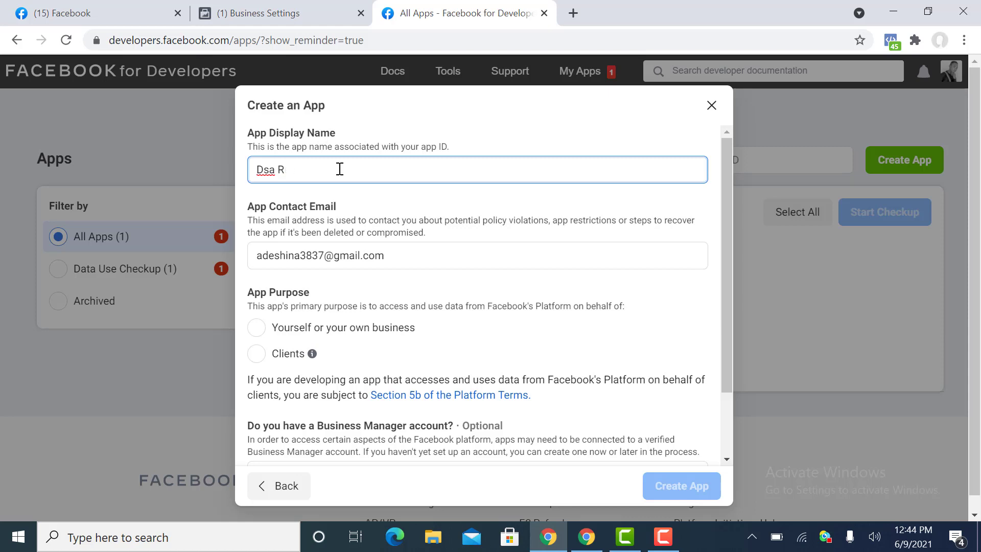
{"action": "type", "text": "et"}
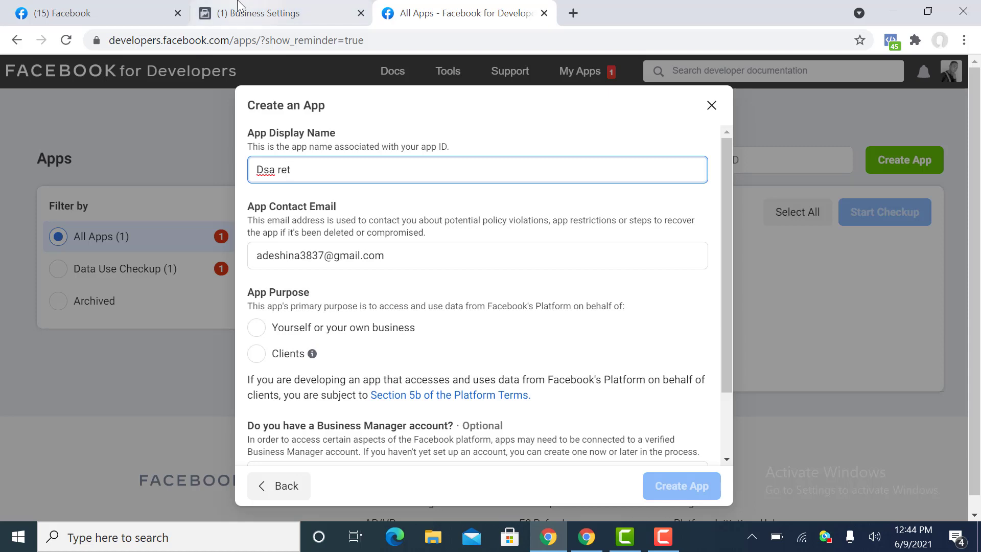
{"action": "left_click", "coordinate": [262, 14]}
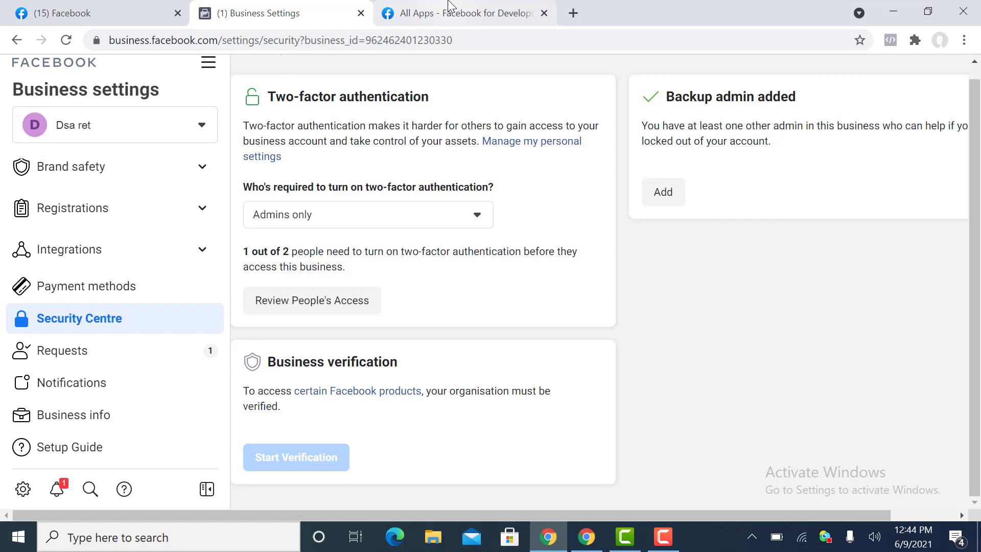
{"action": "left_click", "coordinate": [462, 14]}
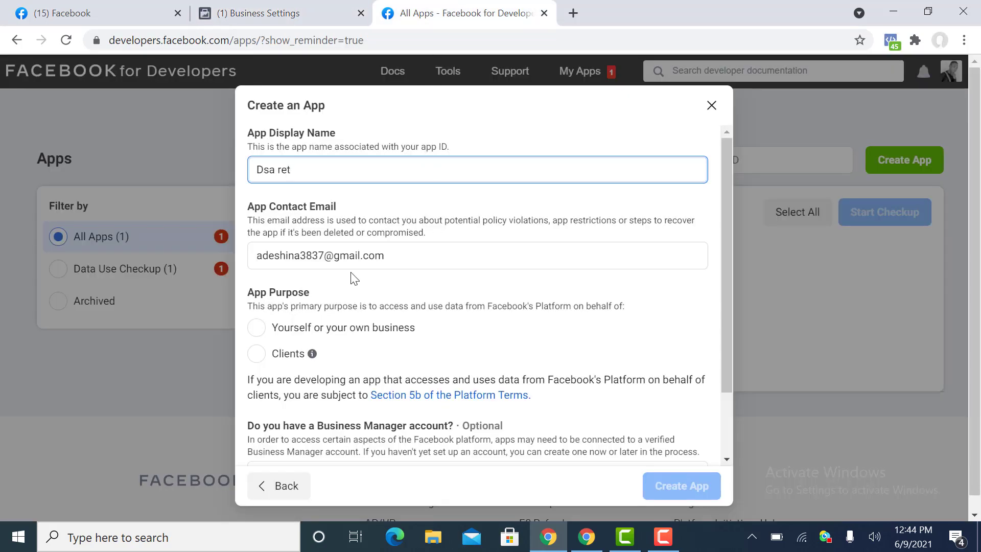
{"action": "mouse_move", "coordinate": [348, 278]}
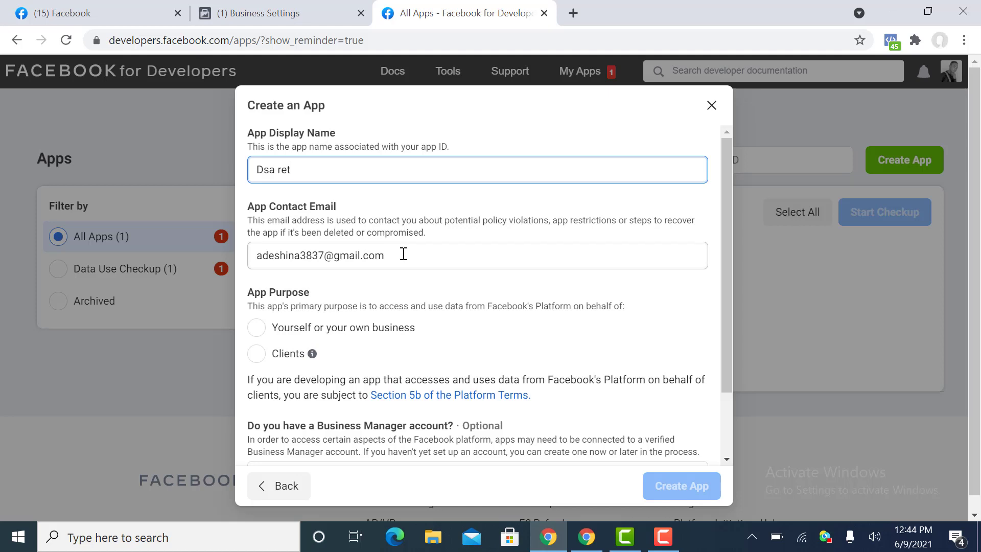
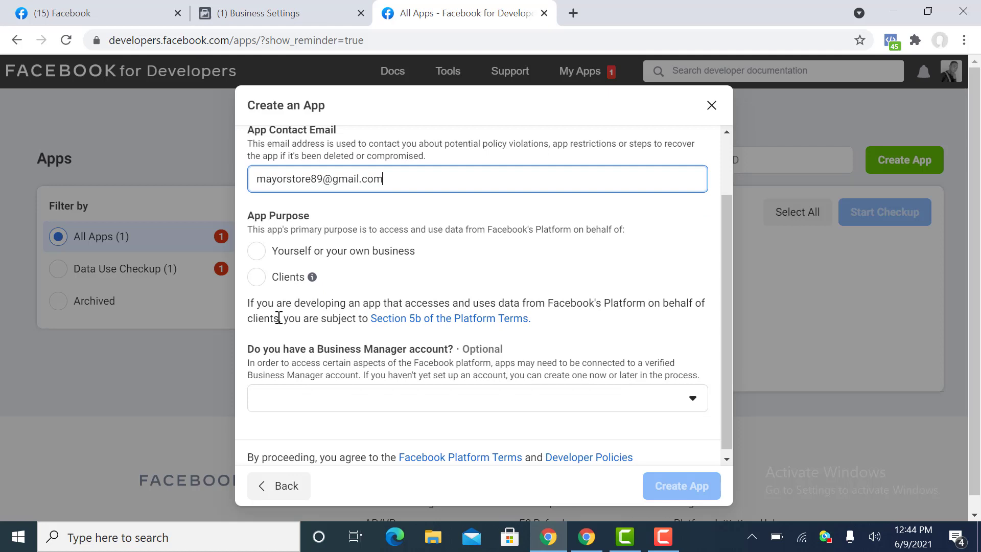
Choose Dsa ret as the Business Manager account and submit the app.
{"action": "left_click", "coordinate": [256, 251]}
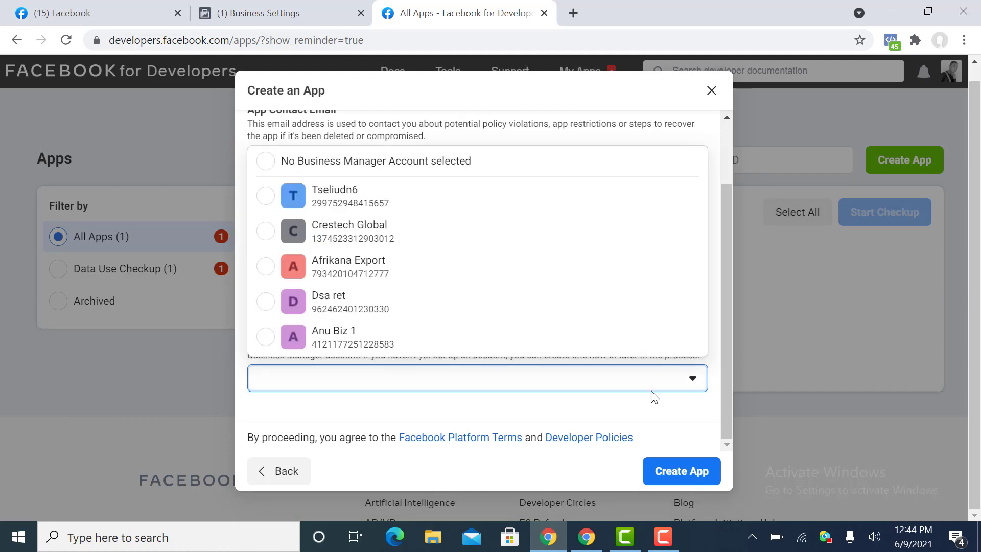
{"action": "mouse_move", "coordinate": [365, 284]}
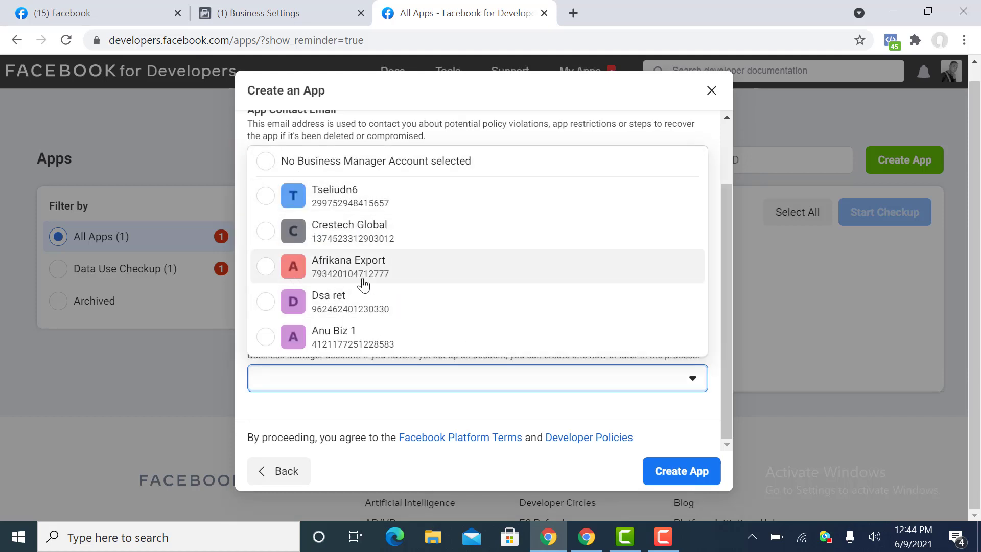
{"action": "mouse_move", "coordinate": [363, 309]}
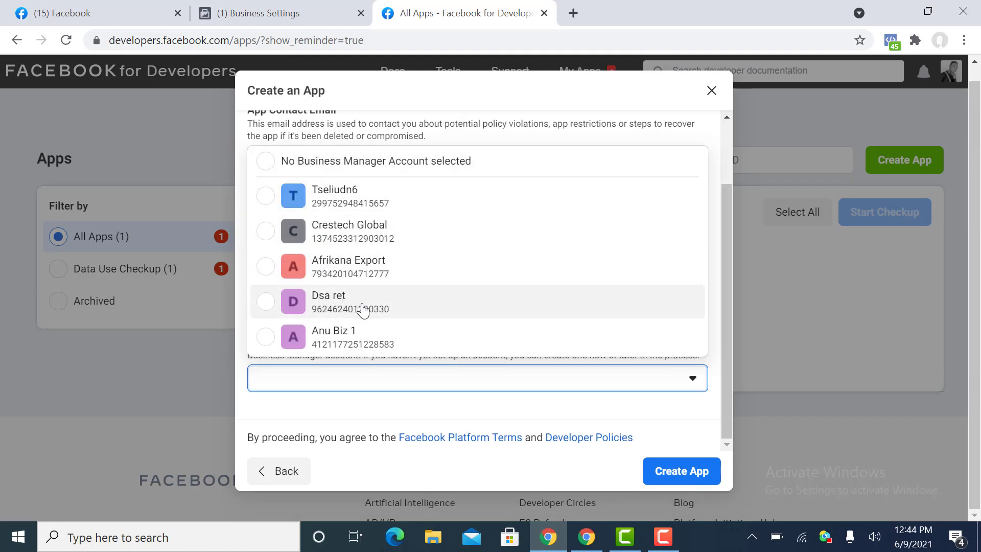
{"action": "left_click", "coordinate": [328, 302]}
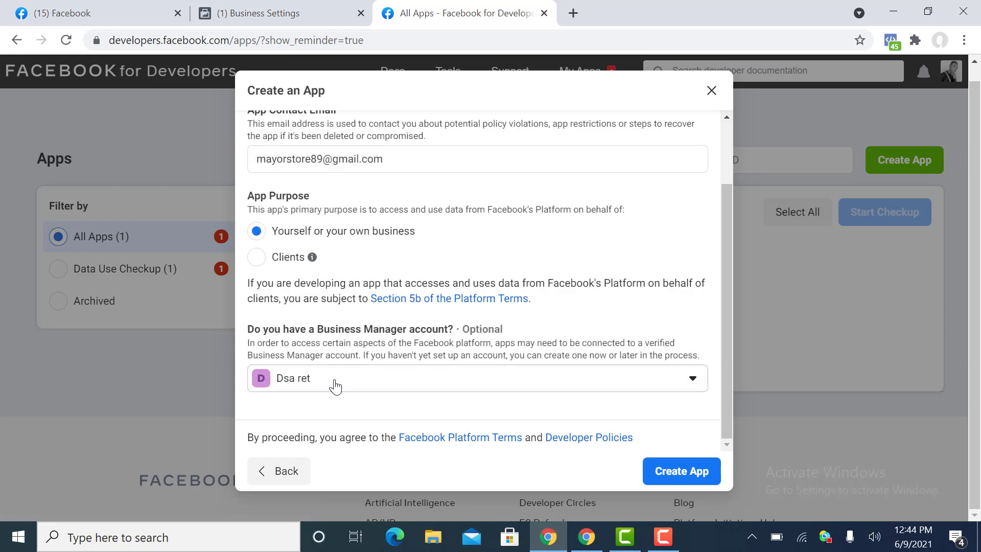
{"action": "mouse_move", "coordinate": [491, 451]}
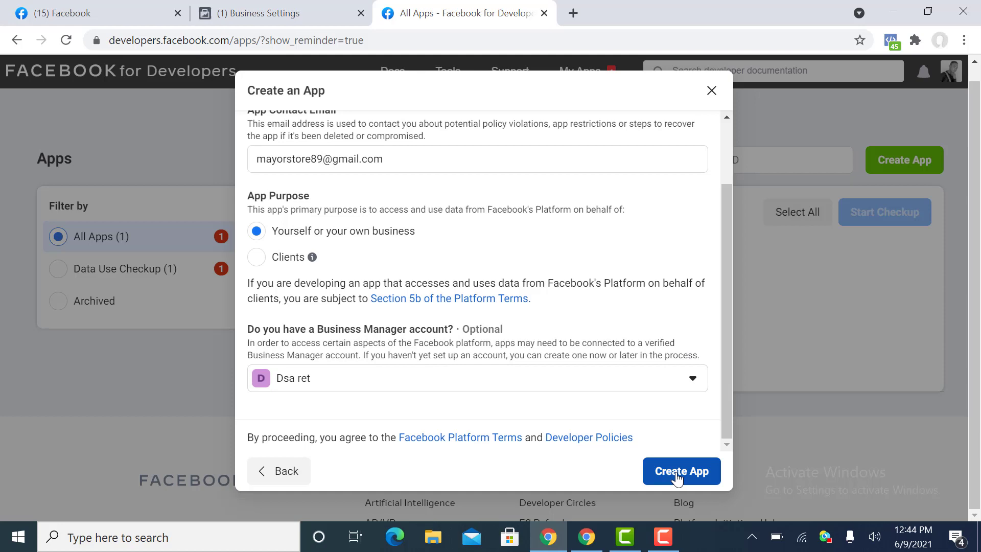
{"action": "left_click", "coordinate": [681, 471]}
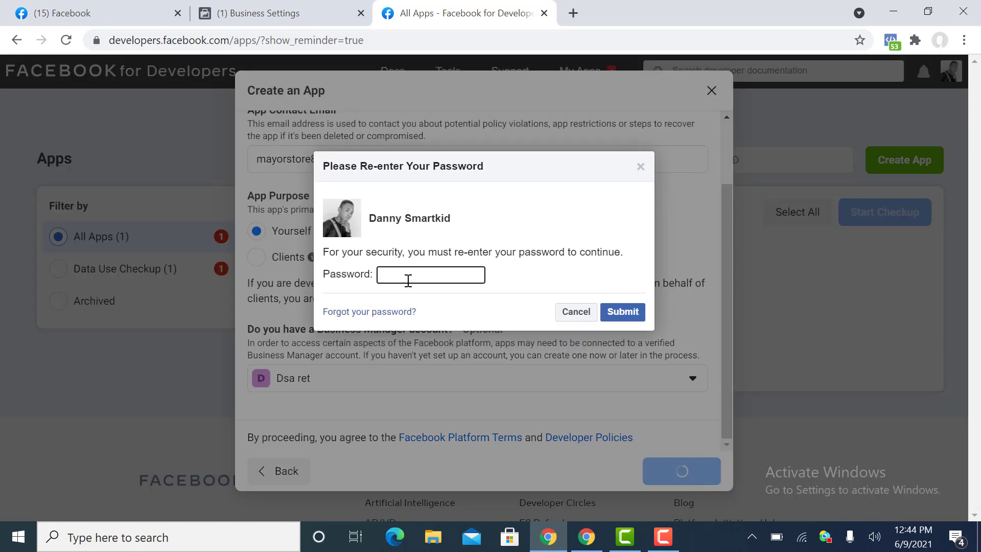
Re-enter the account password and submit it to finish creating the app.
{"action": "left_click", "coordinate": [430, 275]}
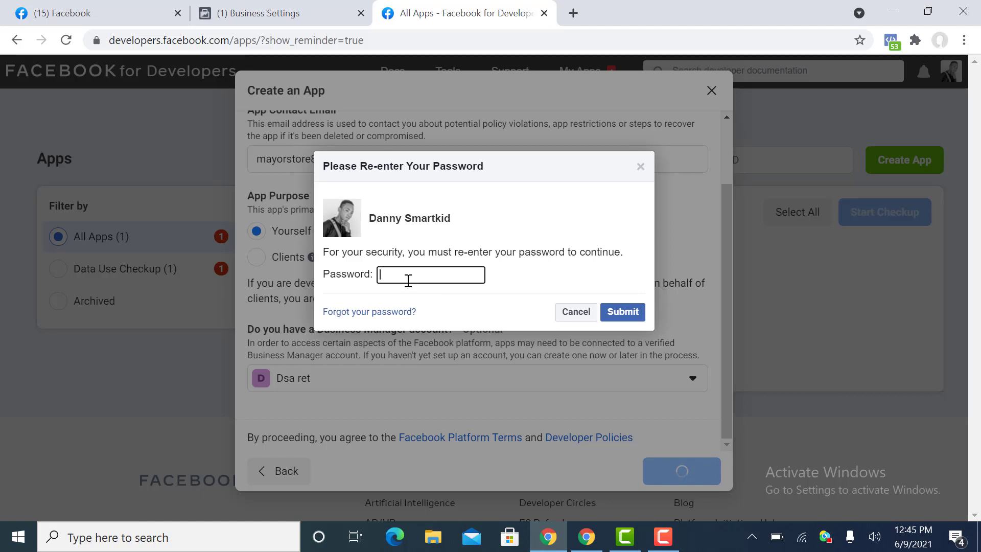
{"action": "type", "text": "••"}
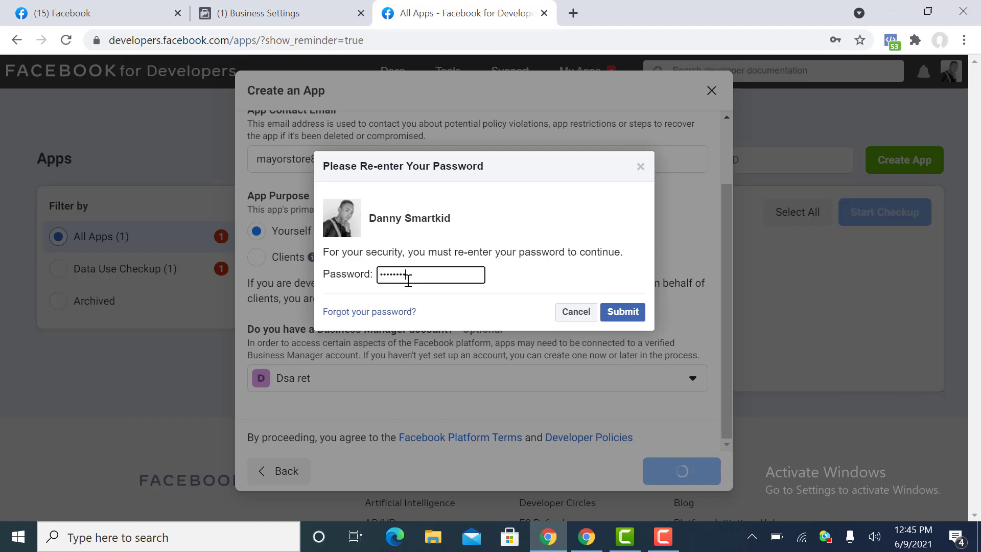
{"action": "type", "text": "••"}
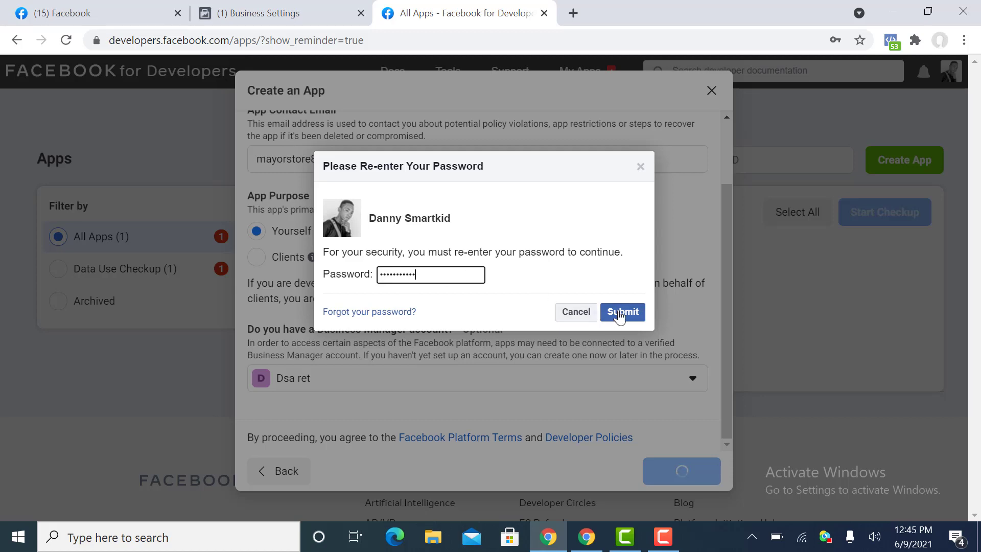
{"action": "left_click", "coordinate": [621, 312]}
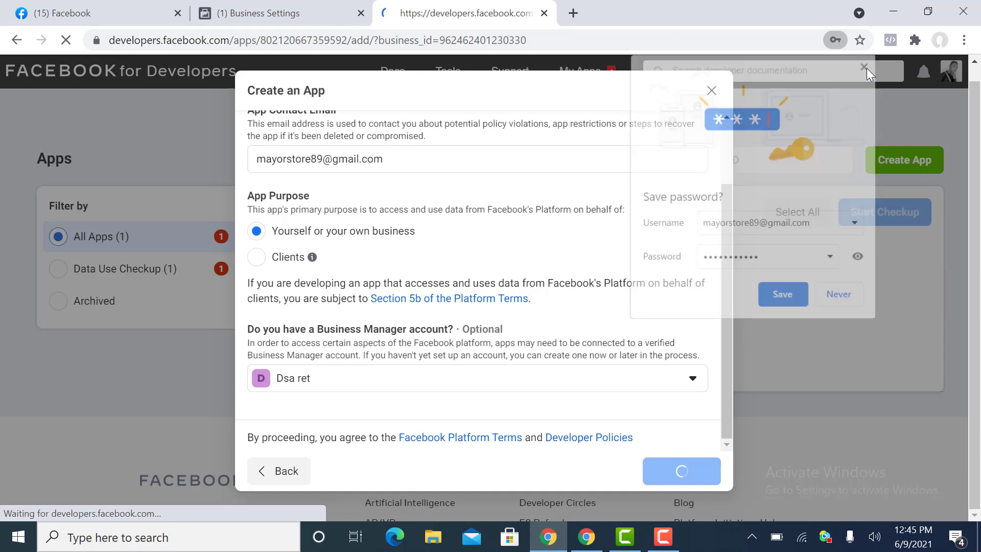
Dismiss the save-password bubble and set up the Facebook Login product card.
{"action": "left_click", "coordinate": [680, 470]}
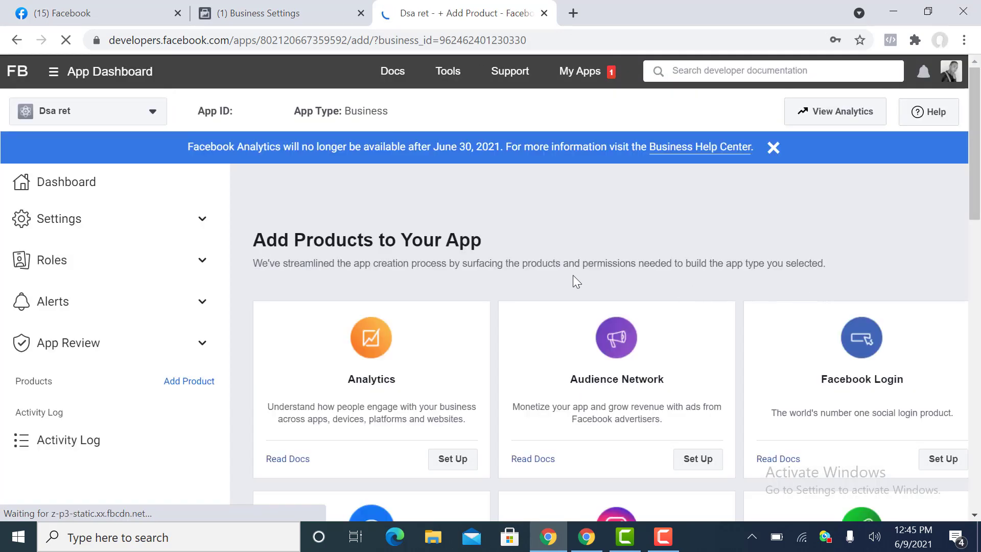
{"action": "scroll", "scroll_direction": "down", "scroll_amount": 3}
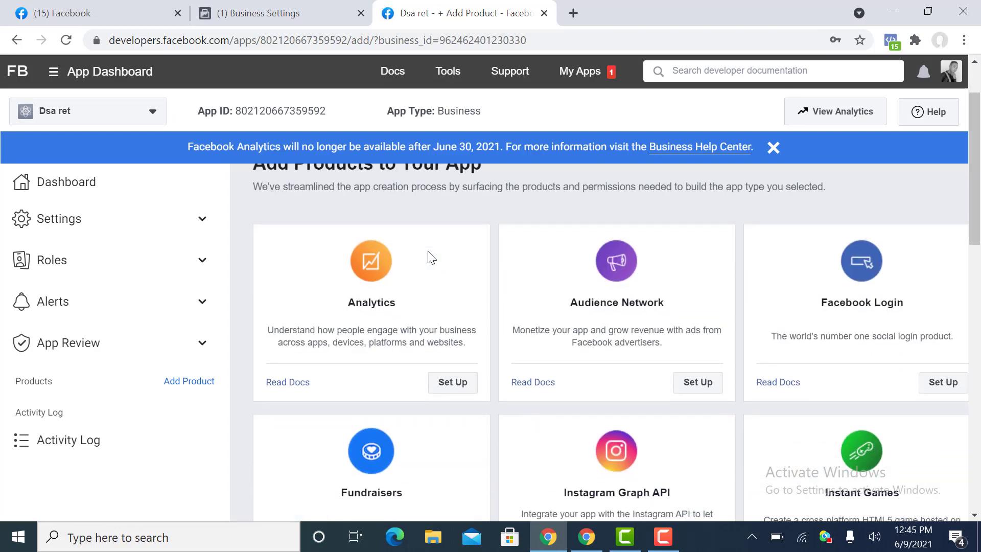
{"action": "scroll", "scroll_direction": "down", "scroll_amount": 3}
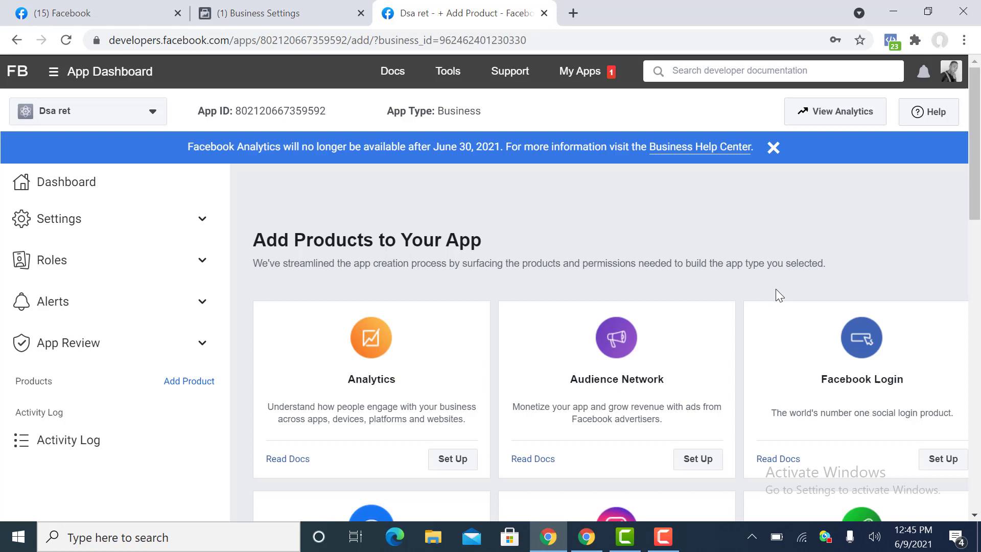
{"action": "scroll", "scroll_direction": "down", "scroll_amount": 3}
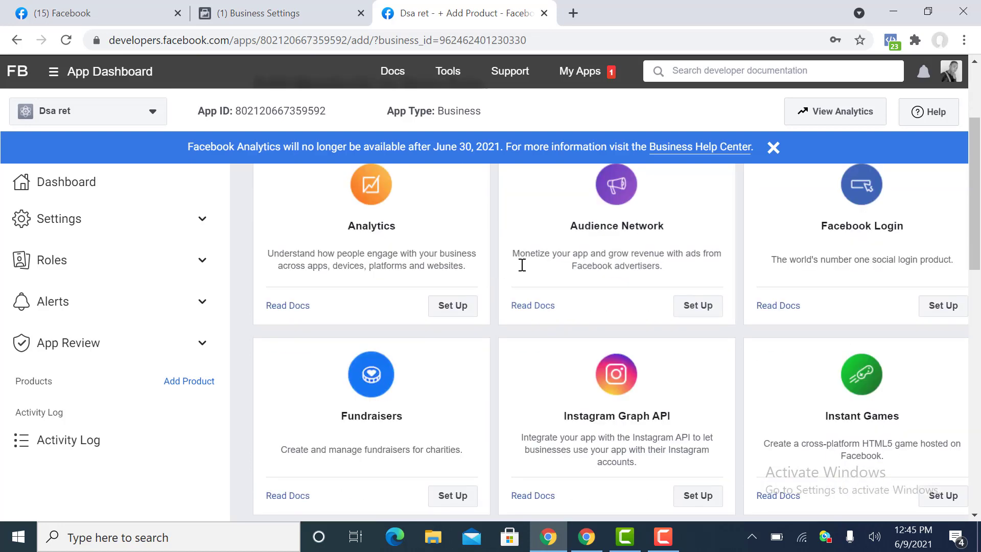
{"action": "scroll", "scroll_direction": "down", "scroll_amount": 3}
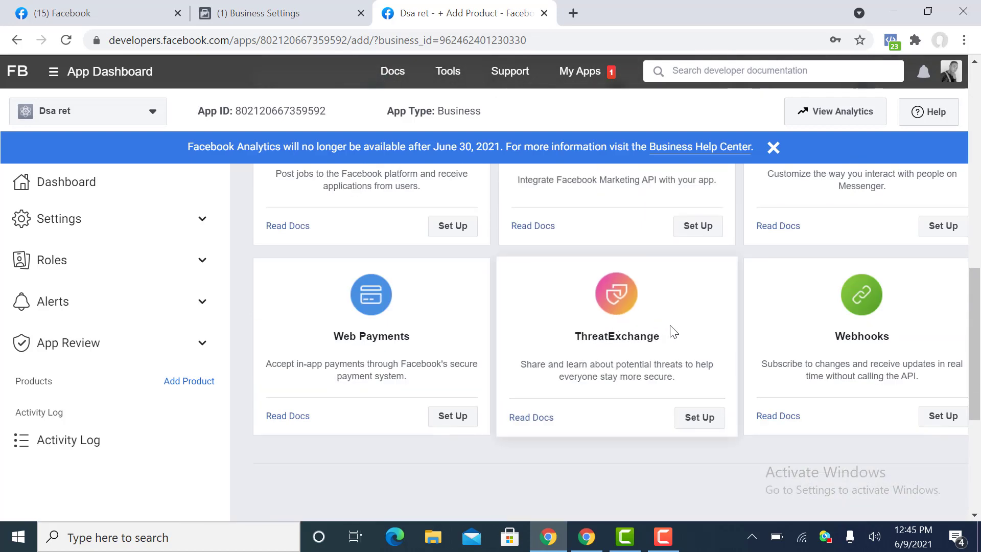
{"action": "scroll", "scroll_direction": "down", "scroll_amount": 3}
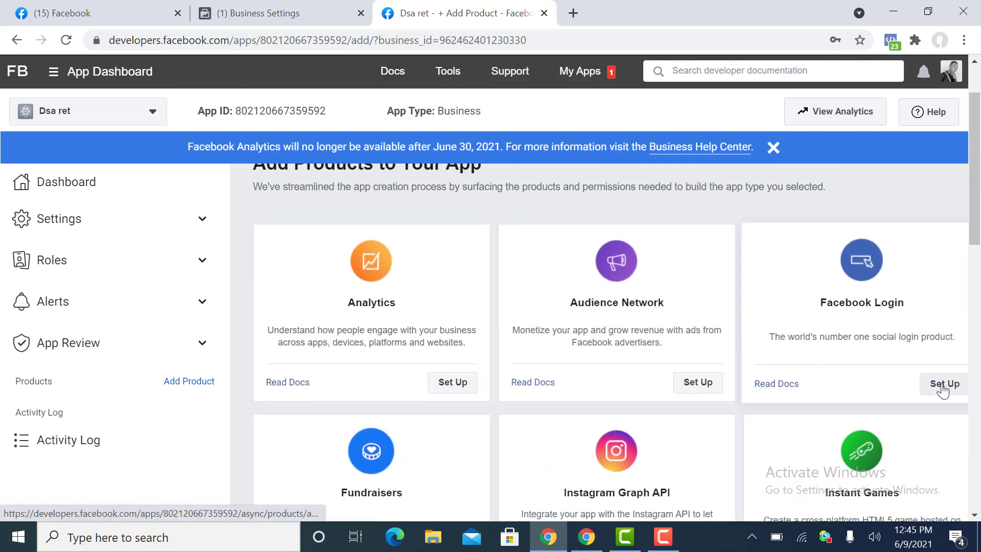
{"action": "left_click", "coordinate": [943, 383]}
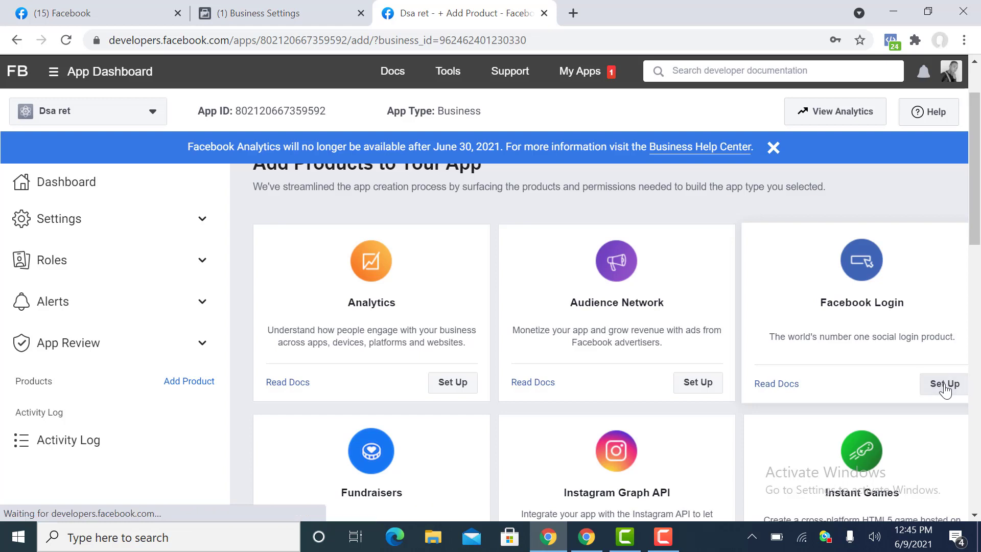
{"action": "left_click", "coordinate": [943, 384]}
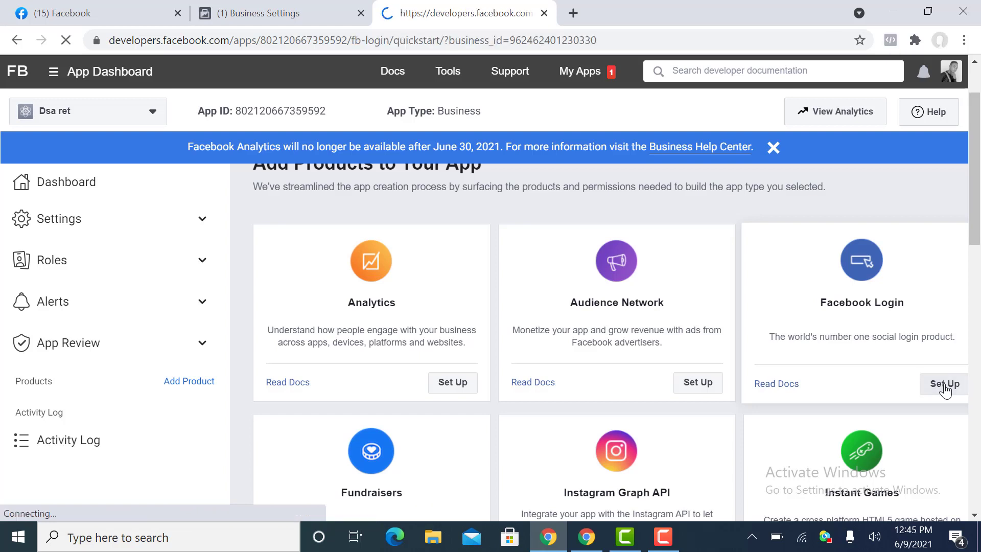
Choose Other in the Facebook Login quickstart, then return to the Business Settings tab.
{"action": "left_click", "coordinate": [944, 383]}
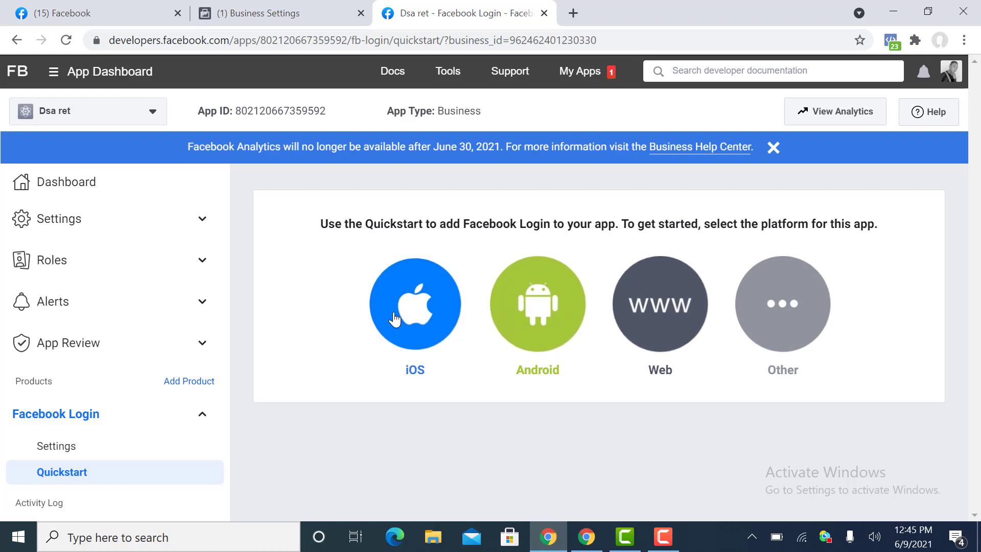
{"action": "mouse_move", "coordinate": [660, 270]}
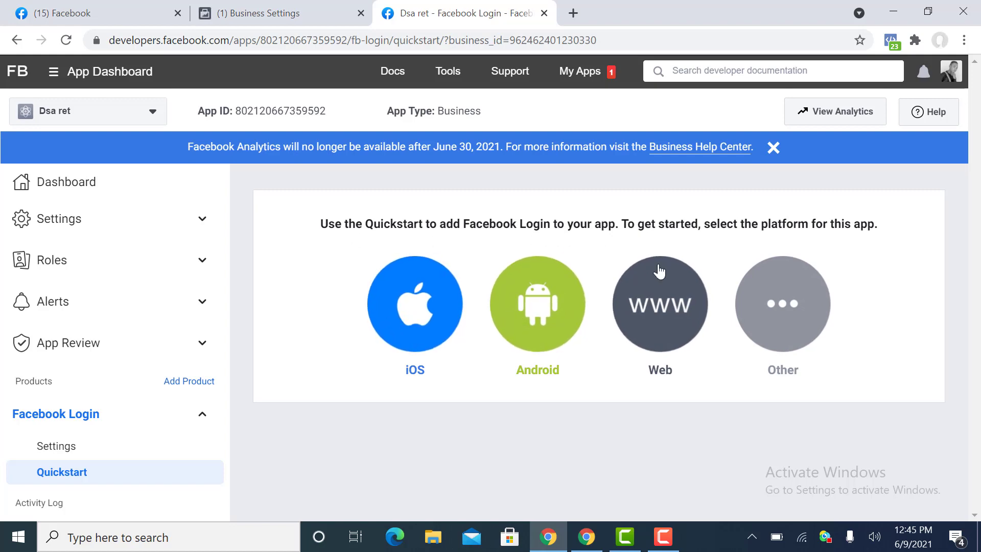
{"action": "left_click", "coordinate": [781, 303]}
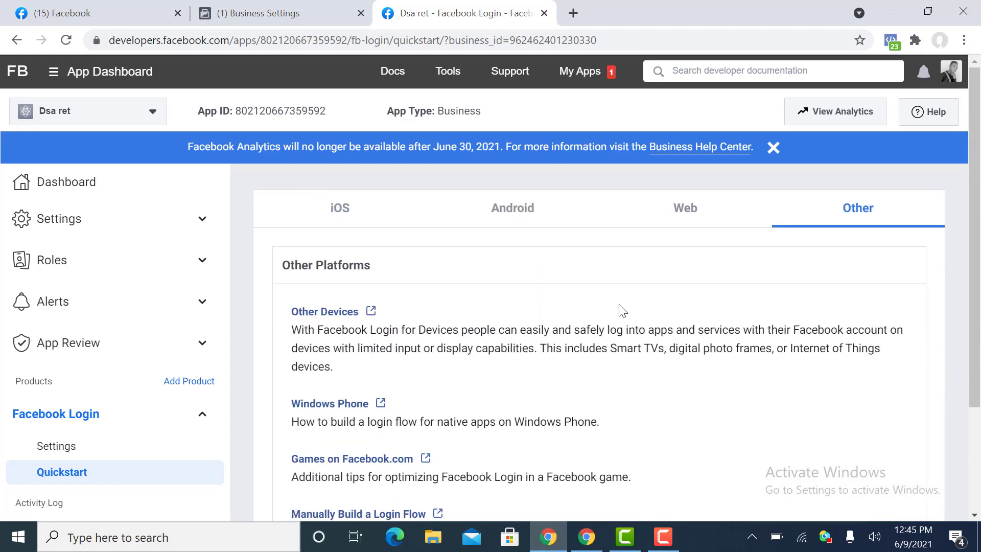
{"action": "mouse_move", "coordinate": [495, 306]}
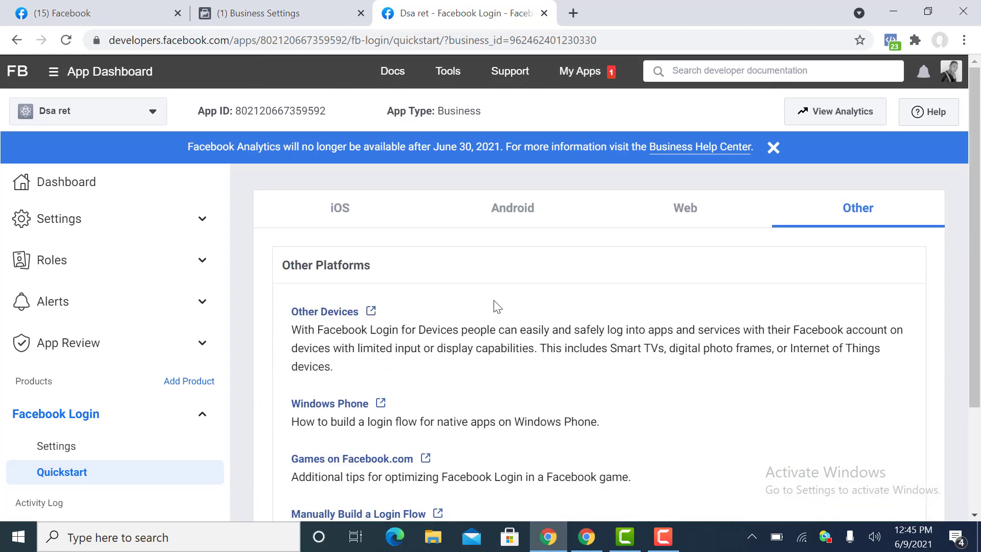
{"action": "mouse_move", "coordinate": [715, 317]}
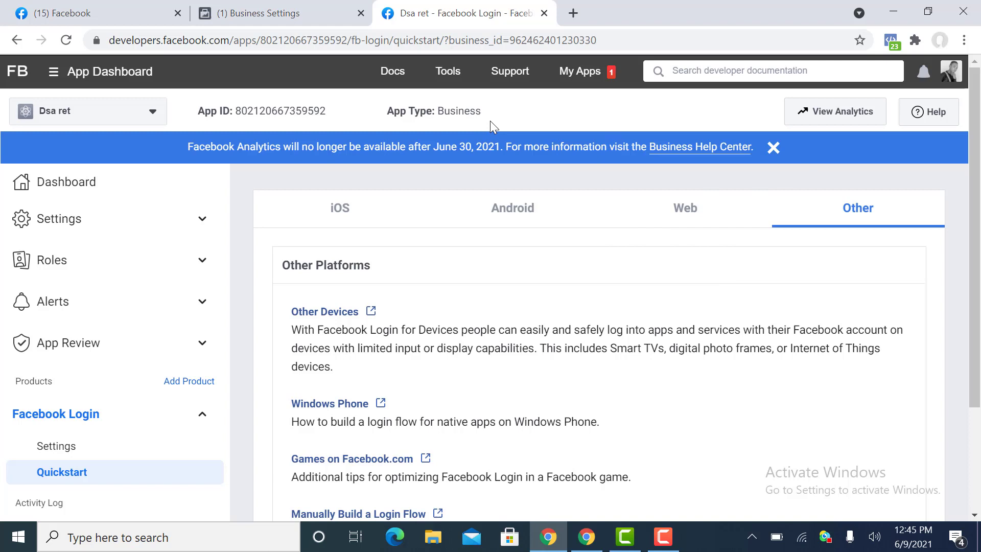
{"action": "left_click", "coordinate": [88, 110]}
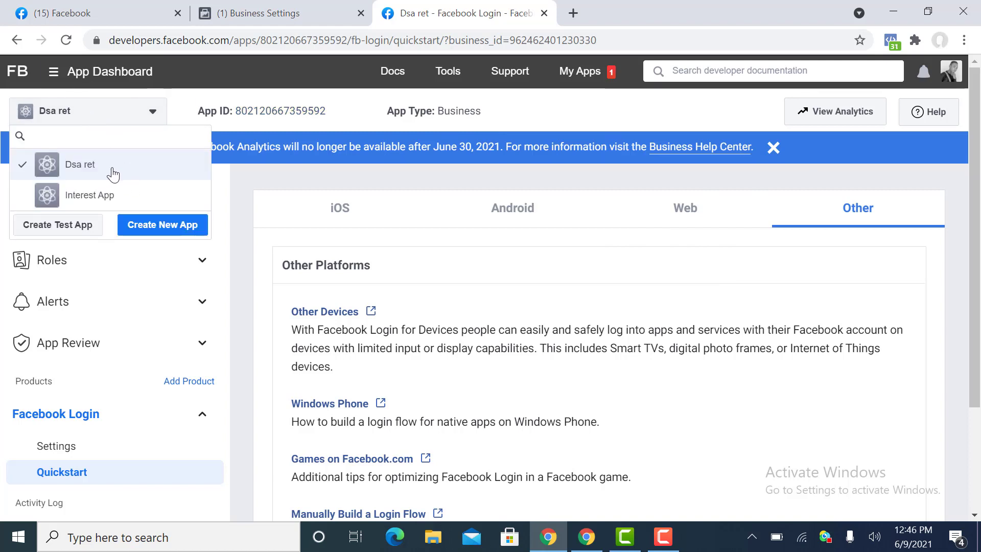
{"action": "mouse_move", "coordinate": [116, 174]}
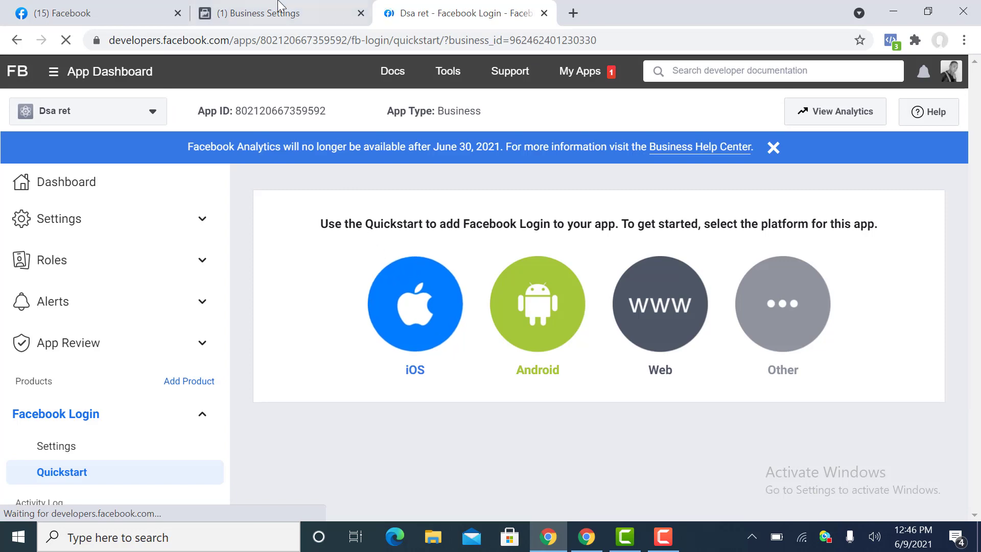
{"action": "left_click", "coordinate": [257, 12]}
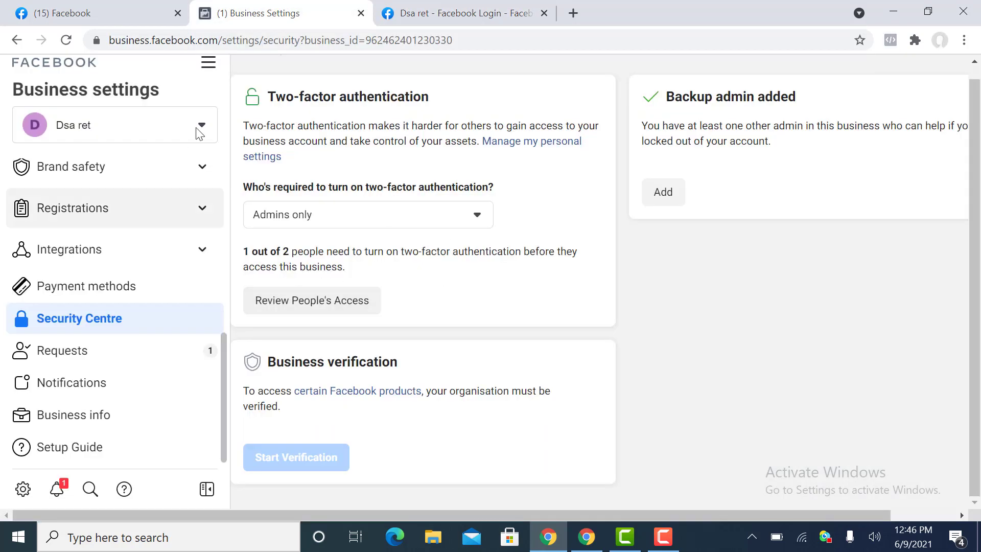
Launch Start Verification for Dsa ret from the Business Manager Security Centre.
{"action": "left_click", "coordinate": [73, 208]}
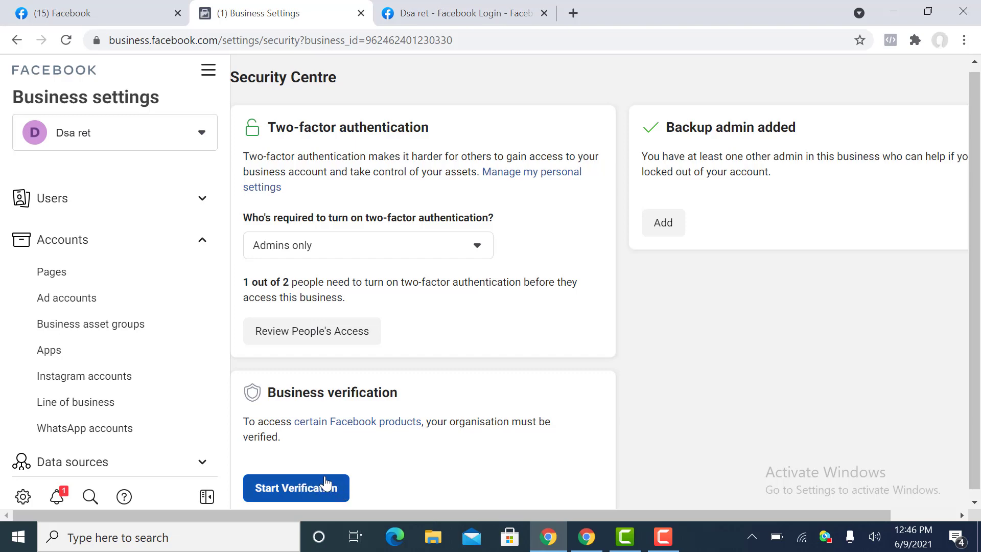
{"action": "left_click", "coordinate": [295, 488]}
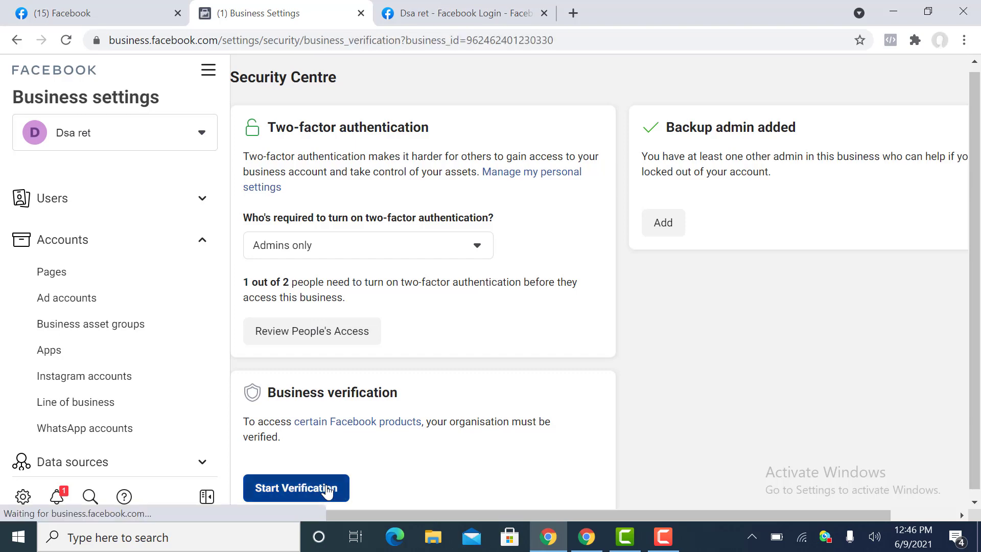
{"action": "left_click", "coordinate": [296, 488]}
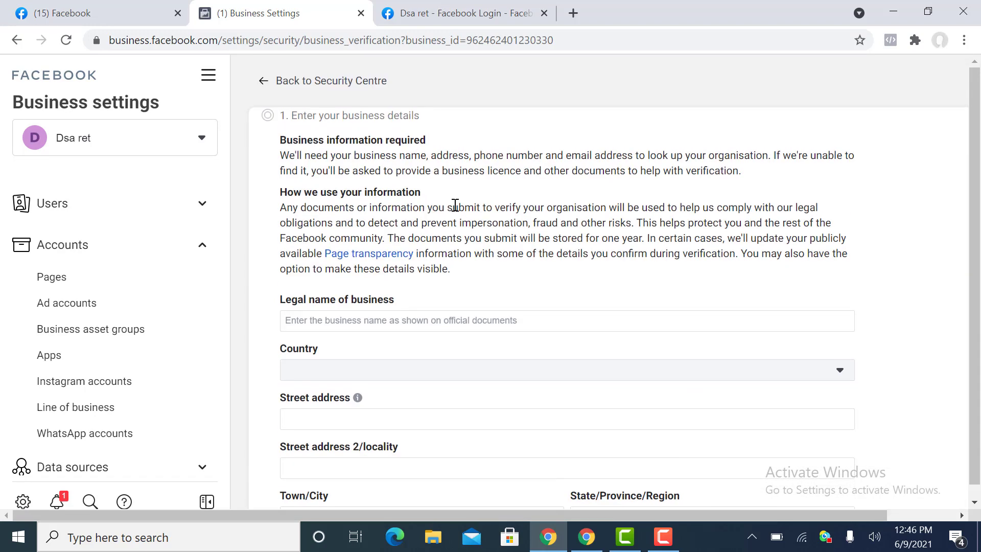
Scroll the business details form down to the address, phone and website fields.
{"action": "scroll", "scroll_direction": "down", "scroll_amount": 3}
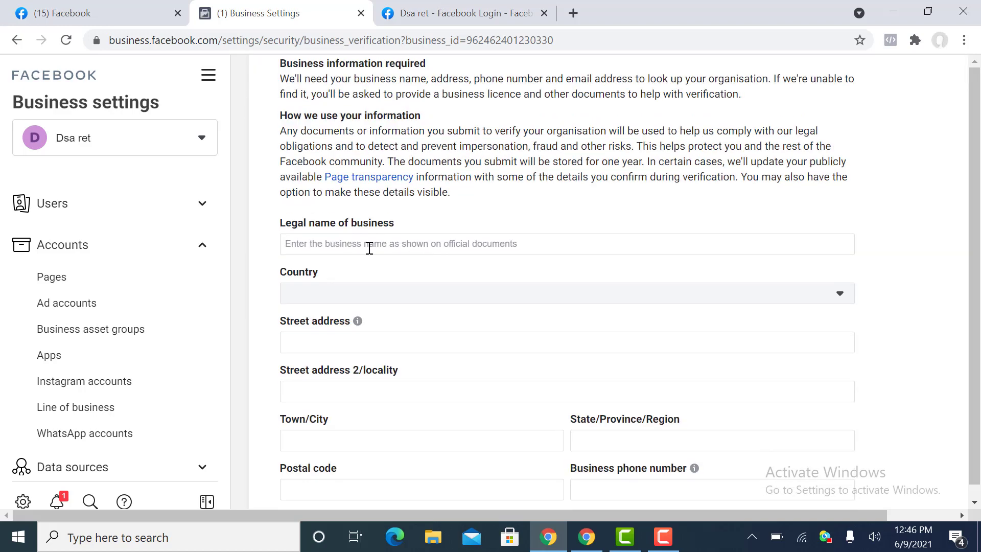
{"action": "scroll", "scroll_direction": "down", "scroll_amount": 3}
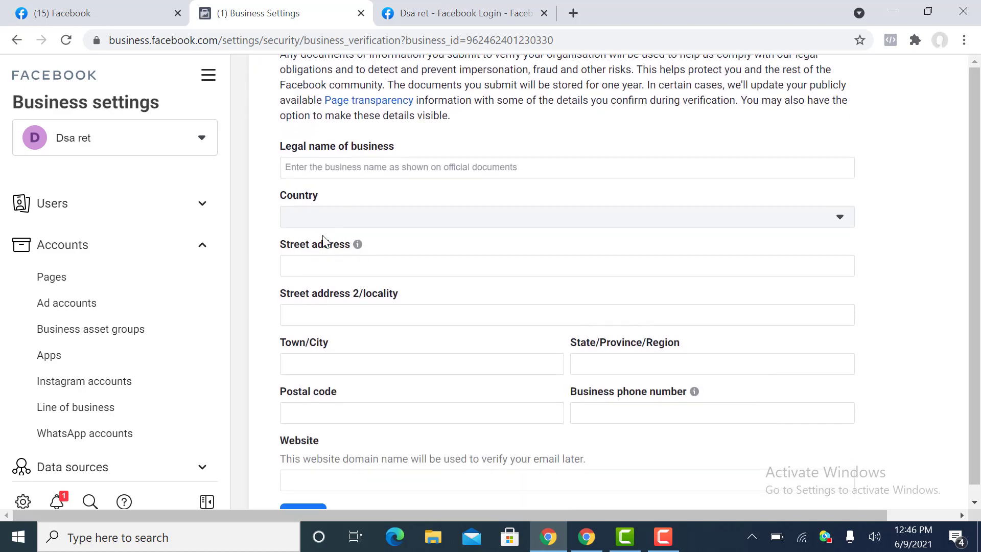